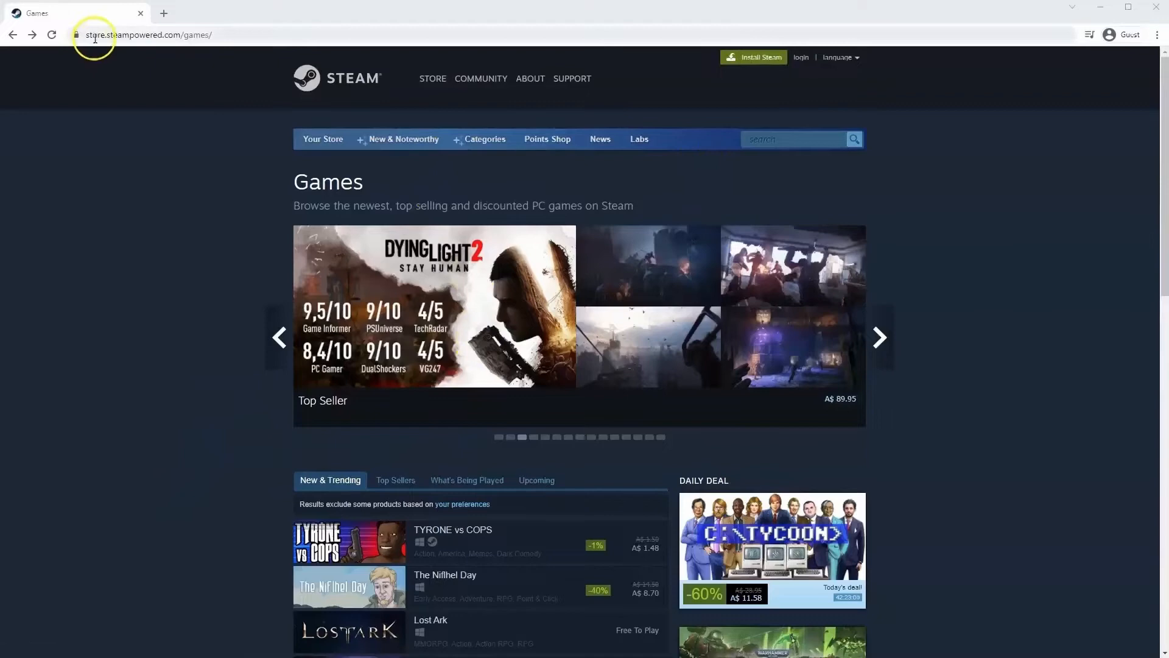
mouse_move(492, 166)
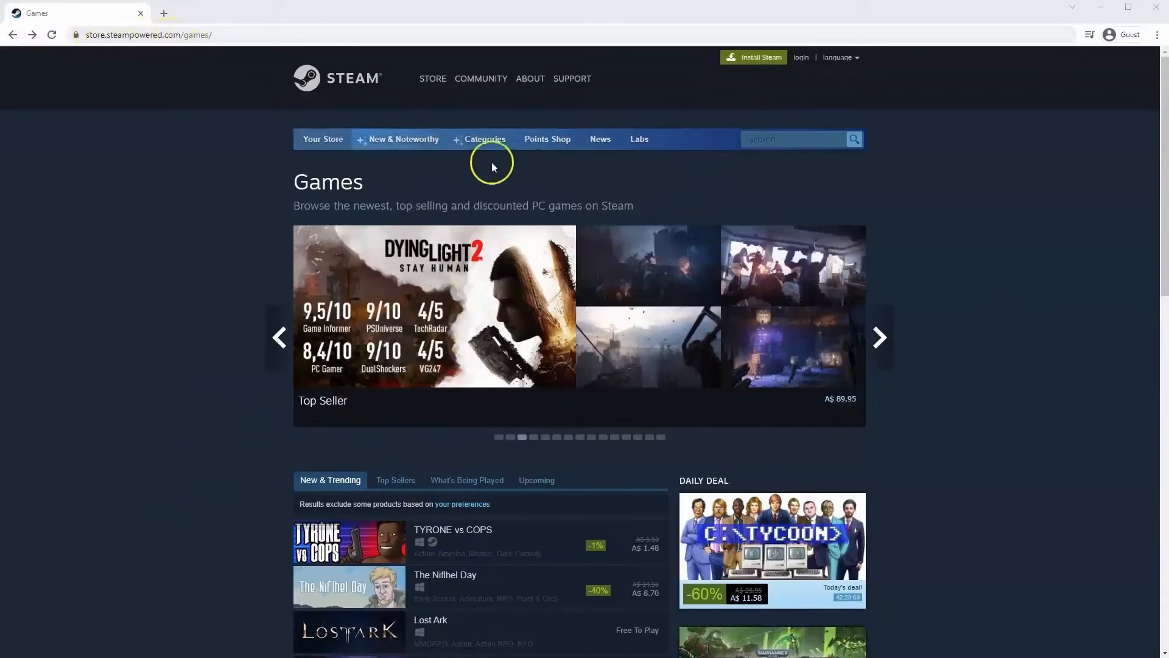
mouse_move(662, 130)
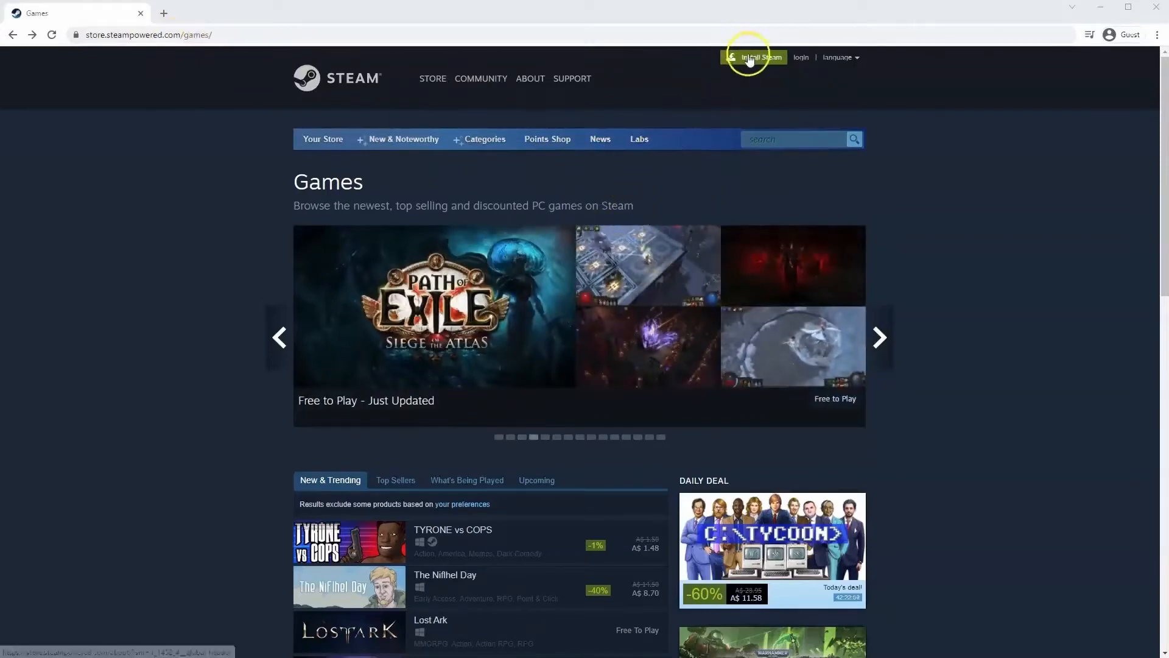
Download SteamSetup.exe from the Steam website in Chrome and run the installer
left_click(754, 57)
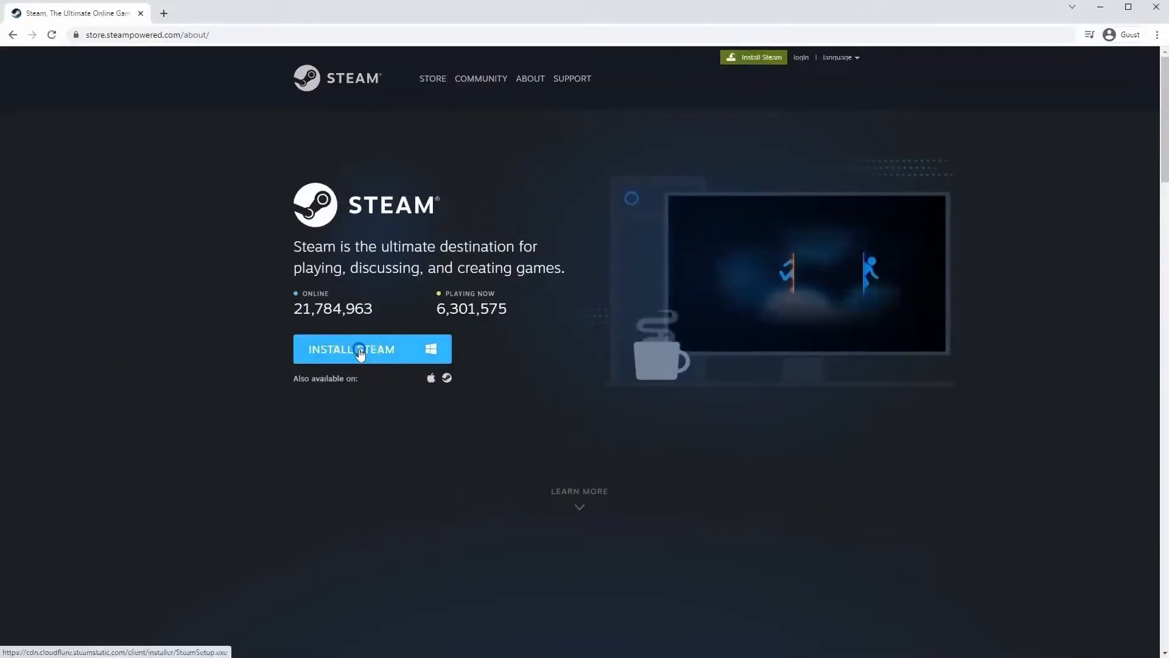
left_click(352, 349)
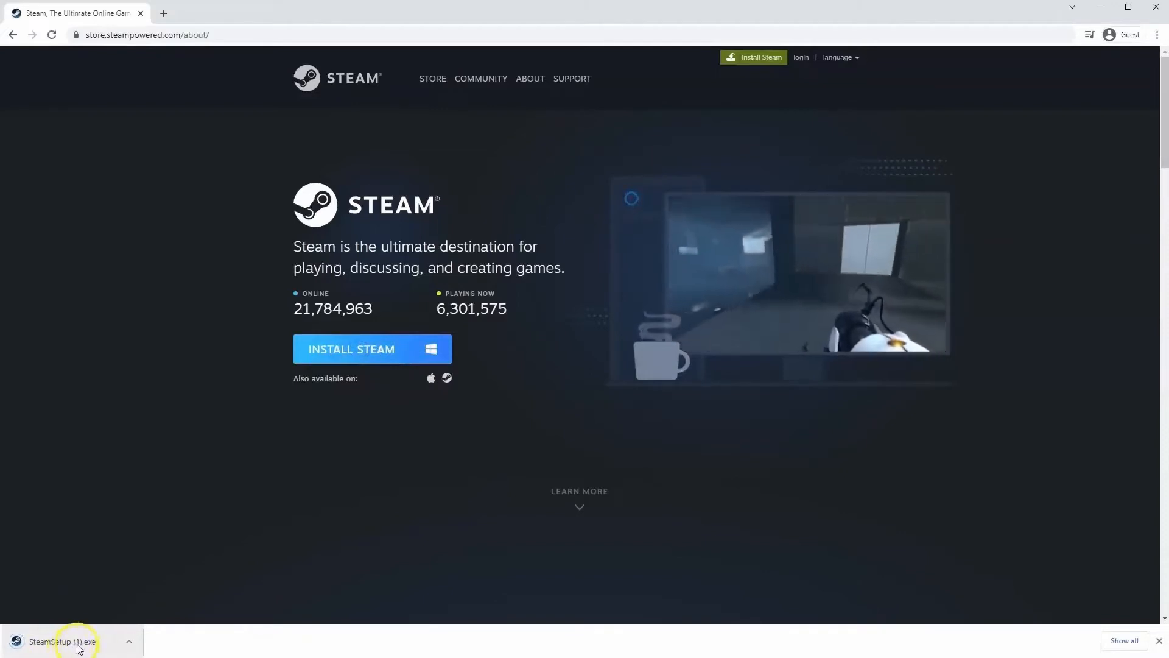
left_click(63, 641)
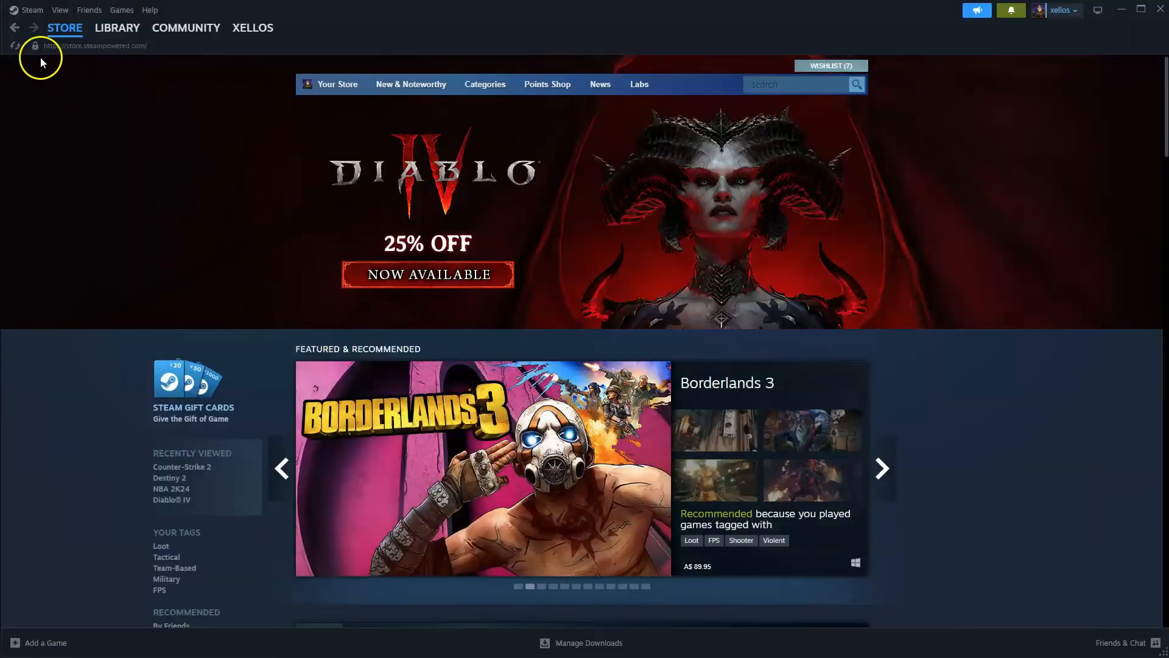
Search the Steam store for 'Age of Empires II' and add the Definitive Edition to the cart
left_click(64, 28)
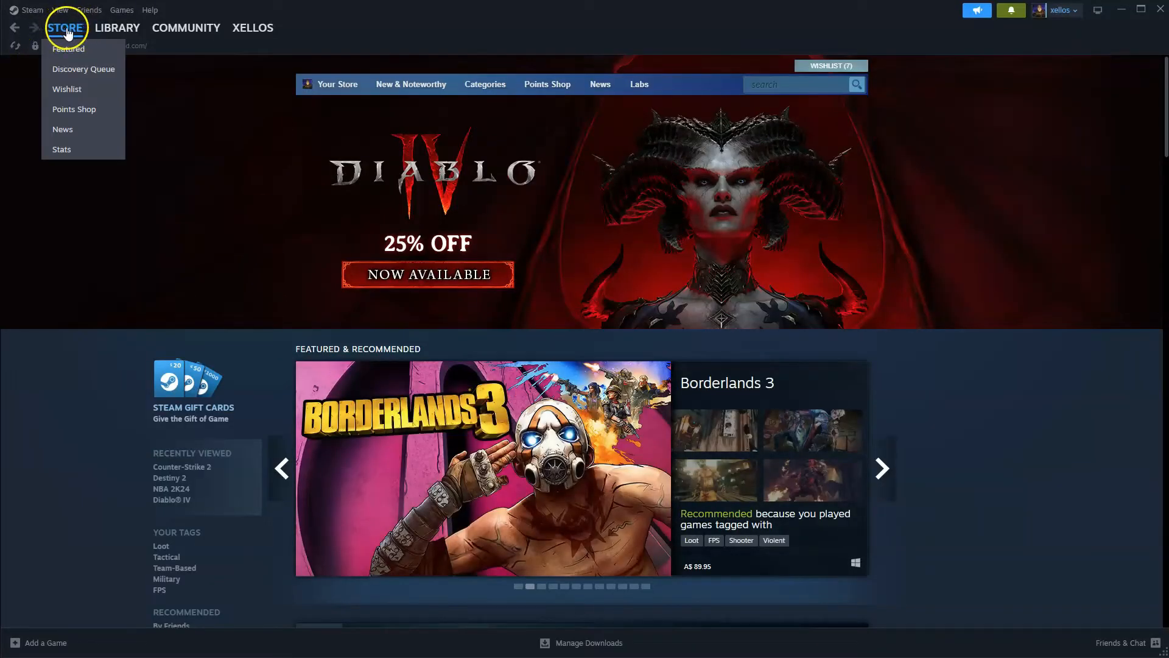
left_click(794, 83)
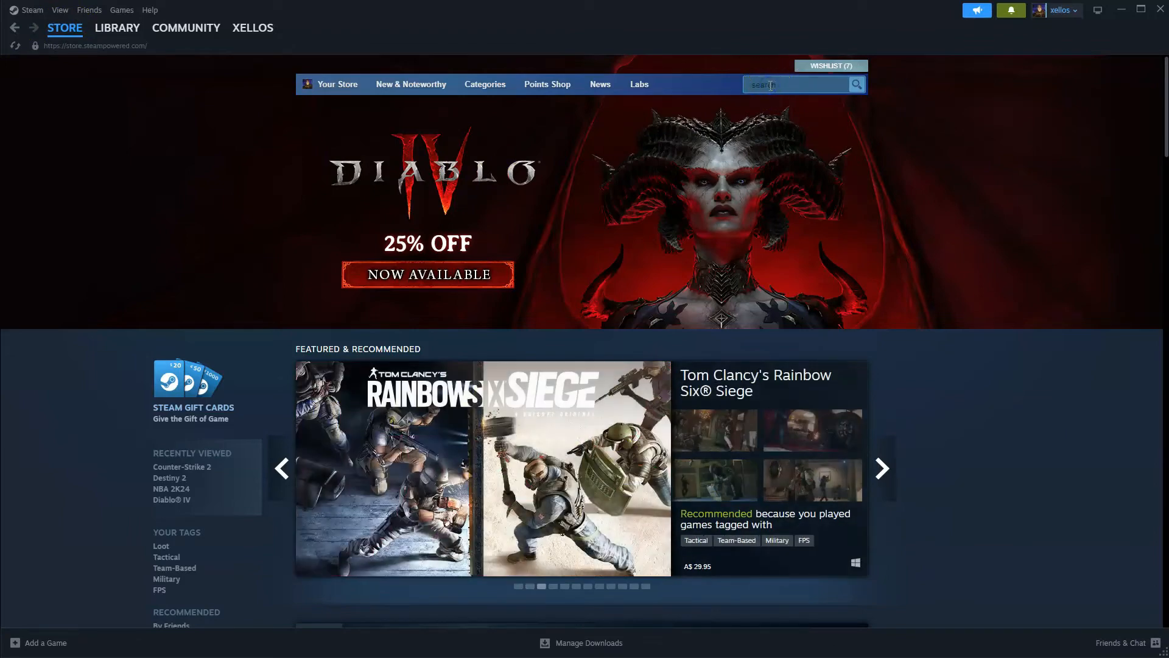
type("Age of Empires II")
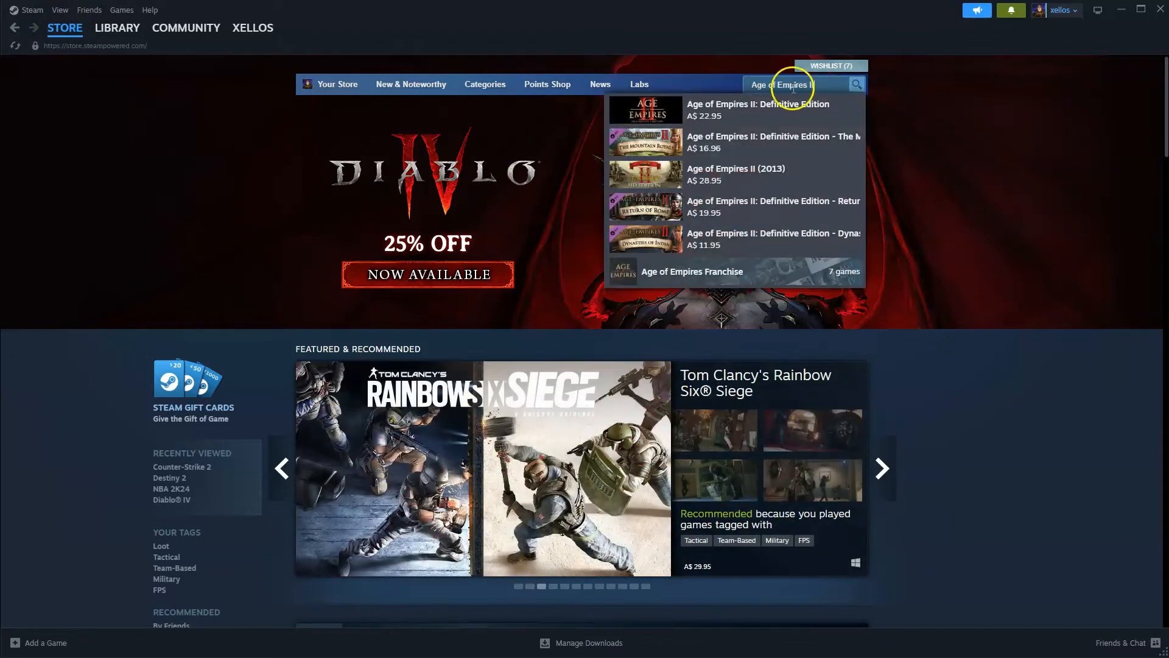
left_click(755, 109)
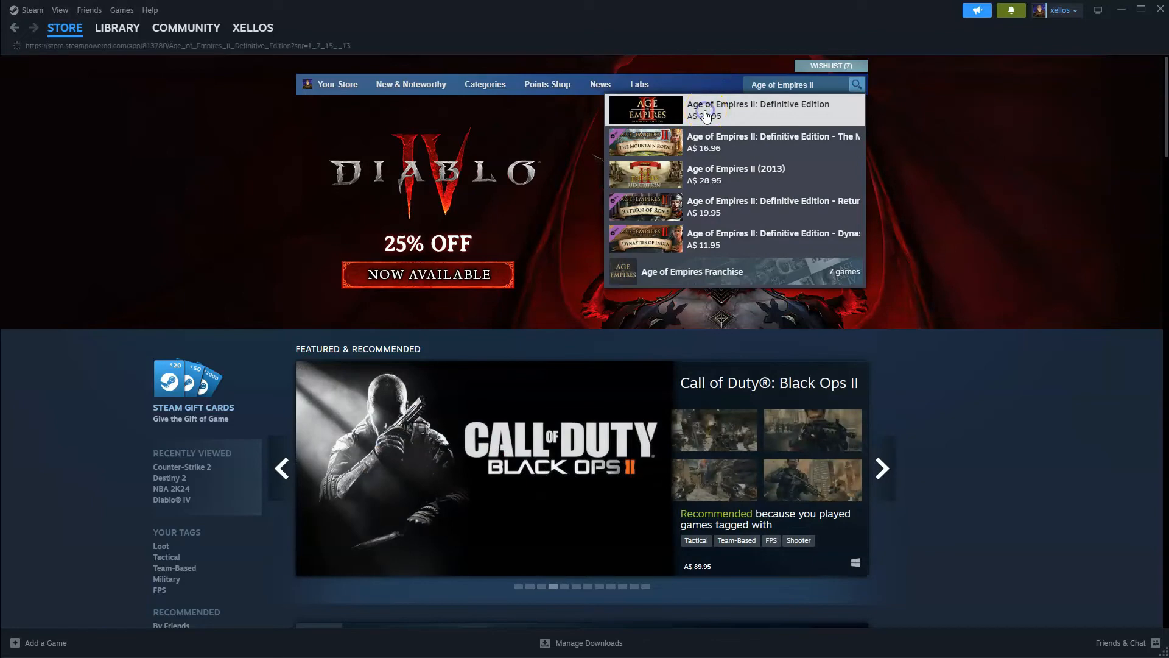
left_click(755, 109)
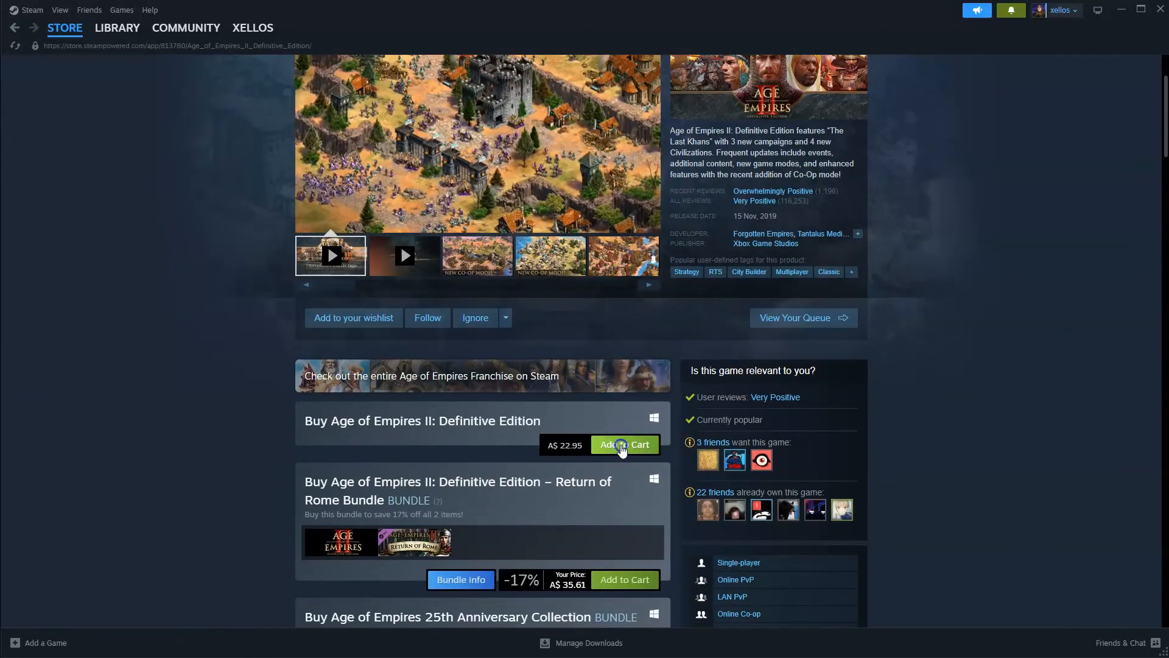
left_click(624, 445)
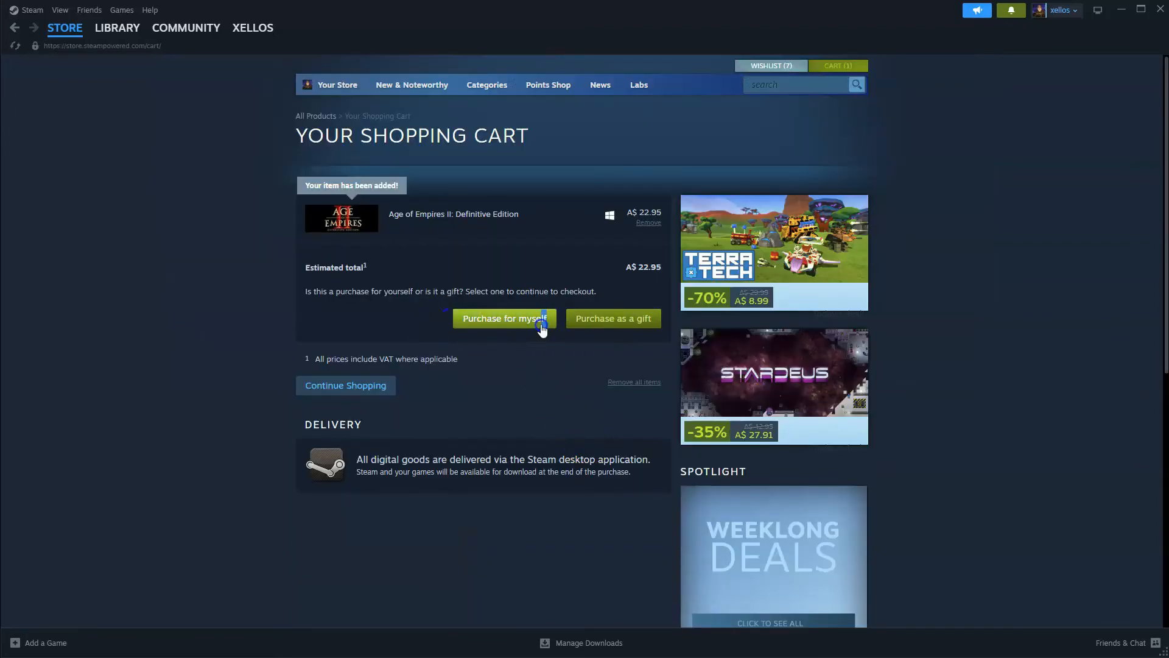
mouse_move(509, 336)
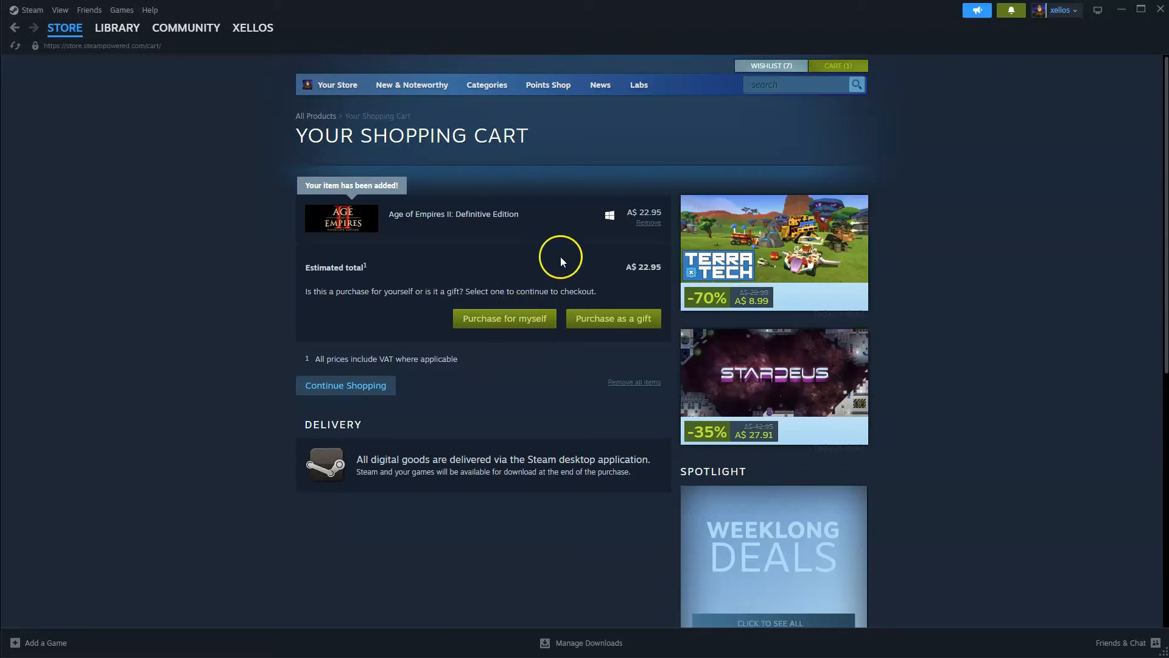
Remove Age of Empires II: Definitive Edition from the shopping cart
left_click(647, 222)
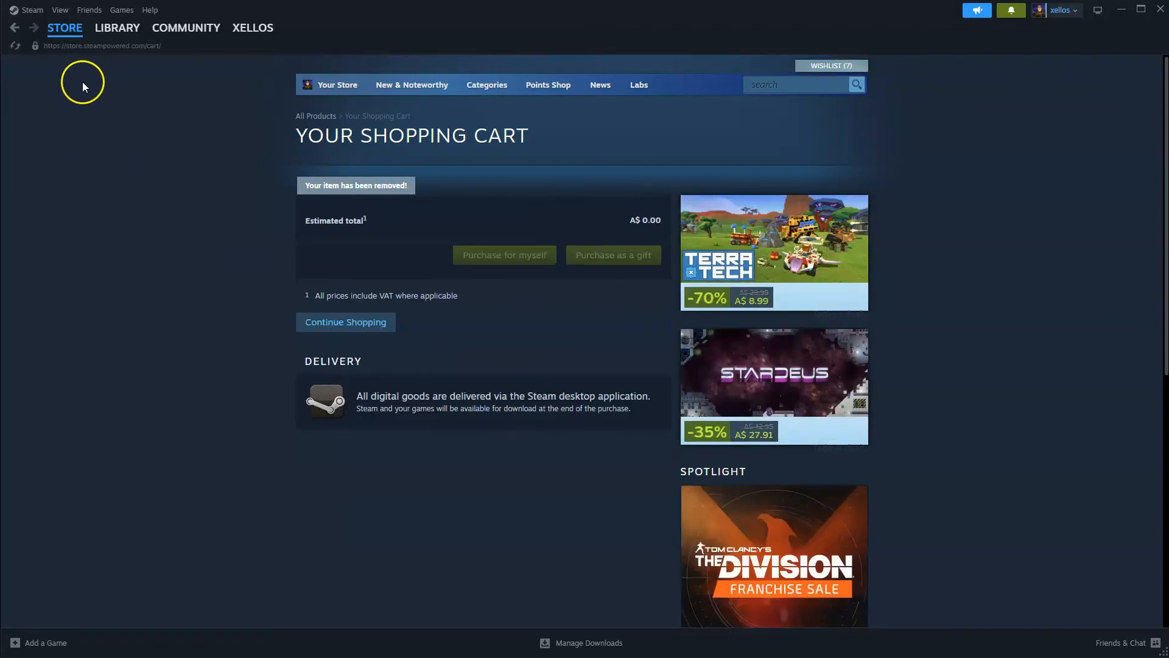
Open the Steam library, clear the Age of Empires II search, and scroll the full games list
left_click(117, 27)
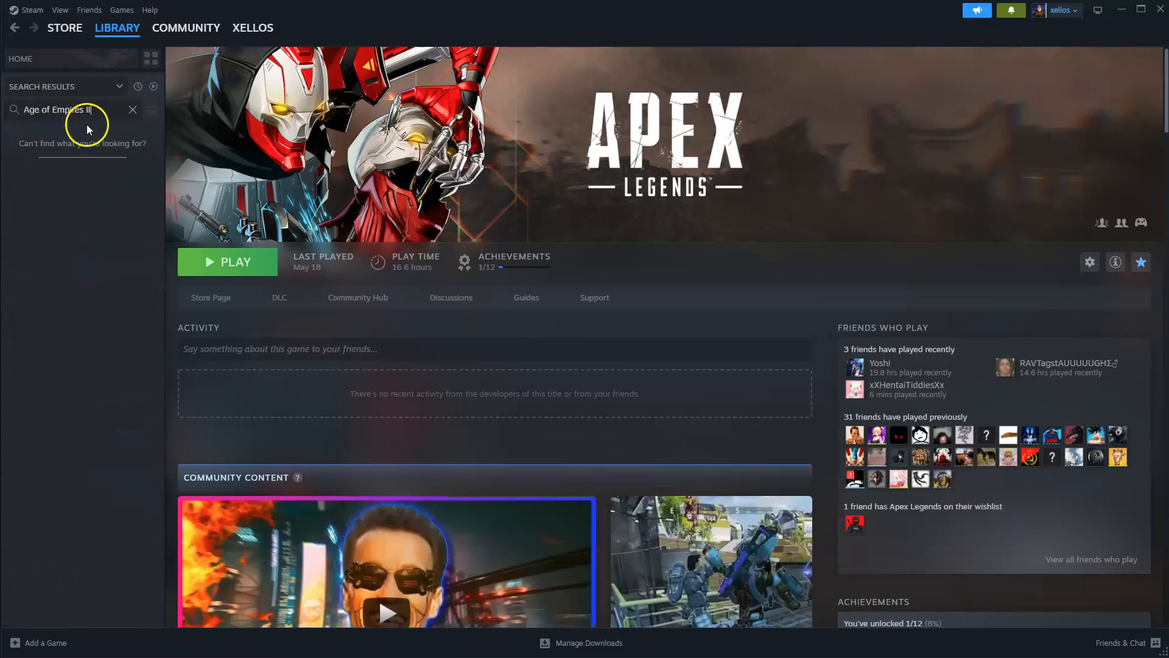
left_click(132, 110)
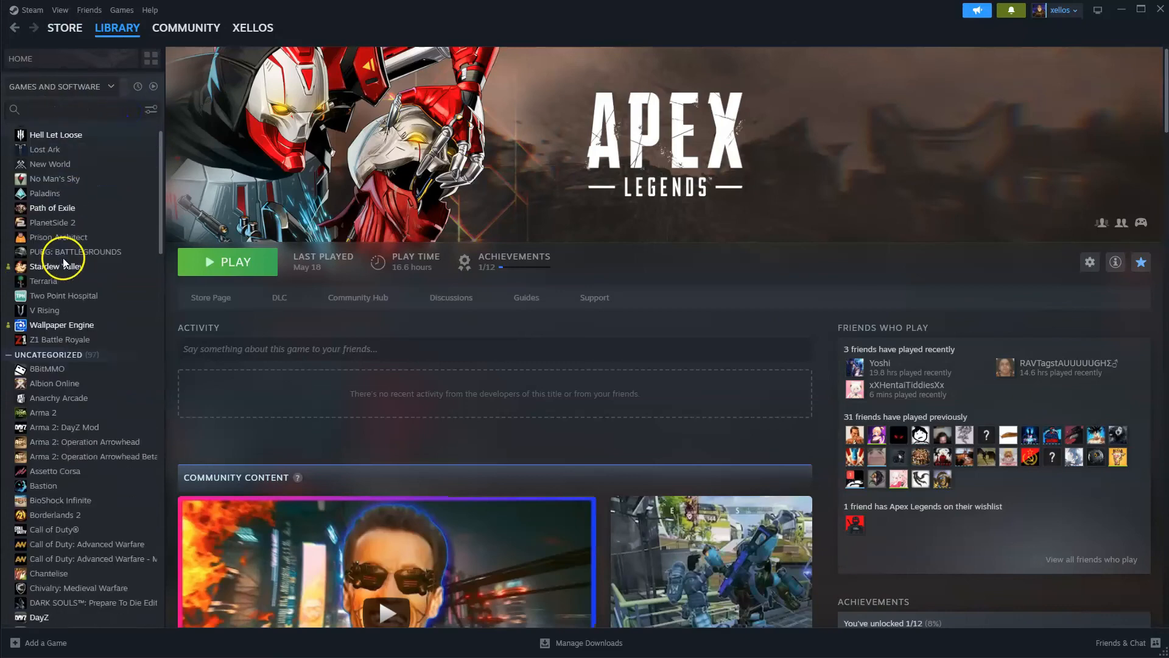
scroll("down", 3)
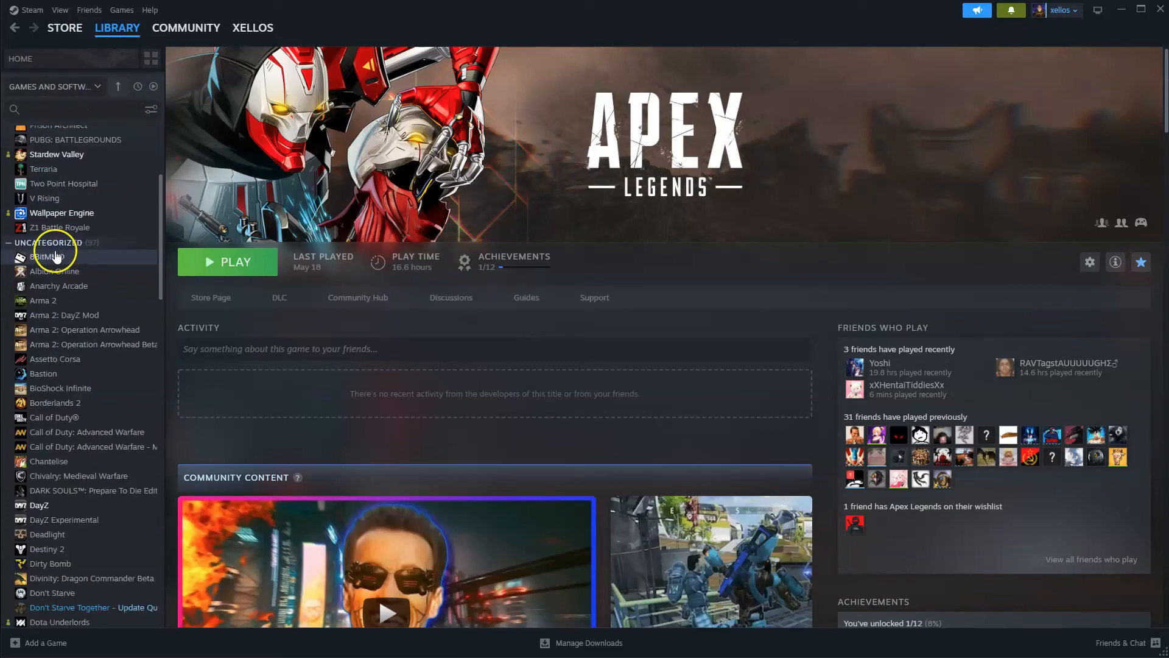